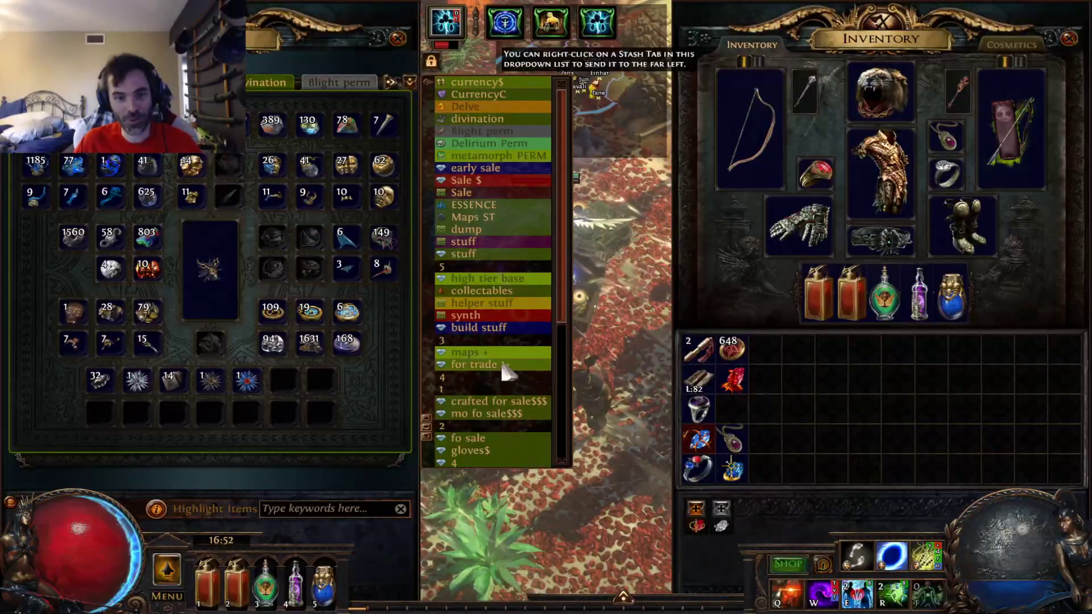
Show the 3.12.3 Patch Notes forum thread in Chrome over the game's stash screen.
{"action": "scroll", "scroll_direction": "down", "scroll_amount": 3}
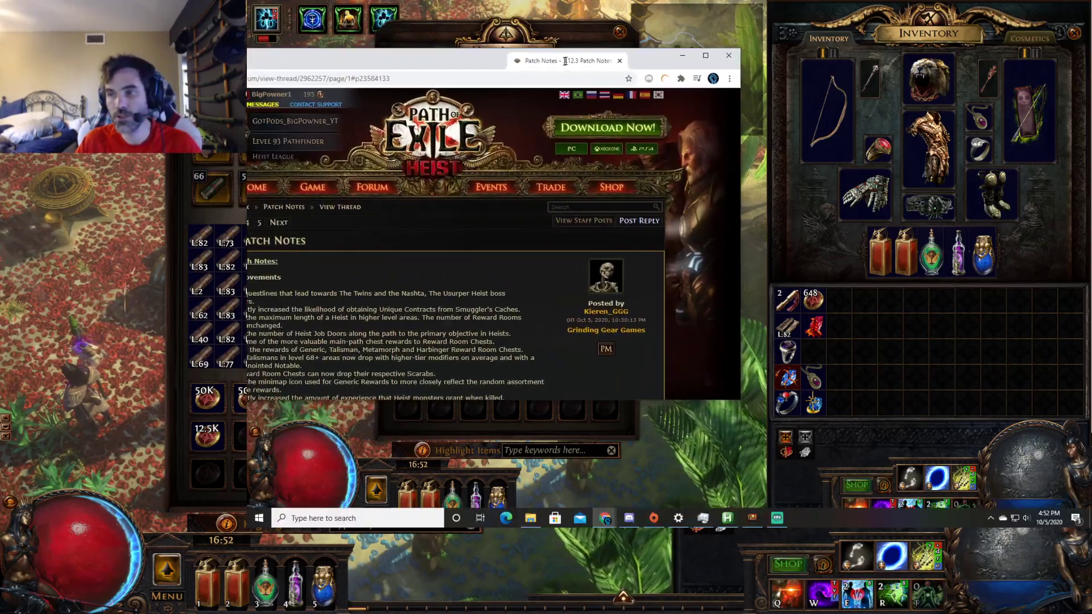
{"action": "left_click", "coordinate": [704, 55]}
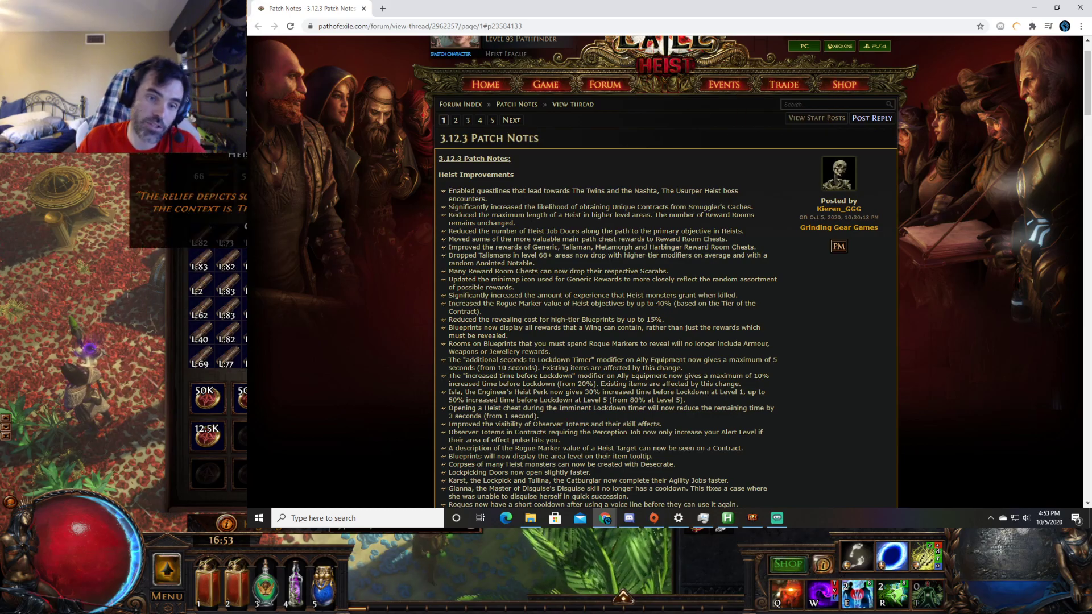
Scroll the patch notes past Heist Improvements to the Heist bug fixes and General Improvements.
{"action": "scroll", "scroll_direction": "down", "scroll_amount": 3}
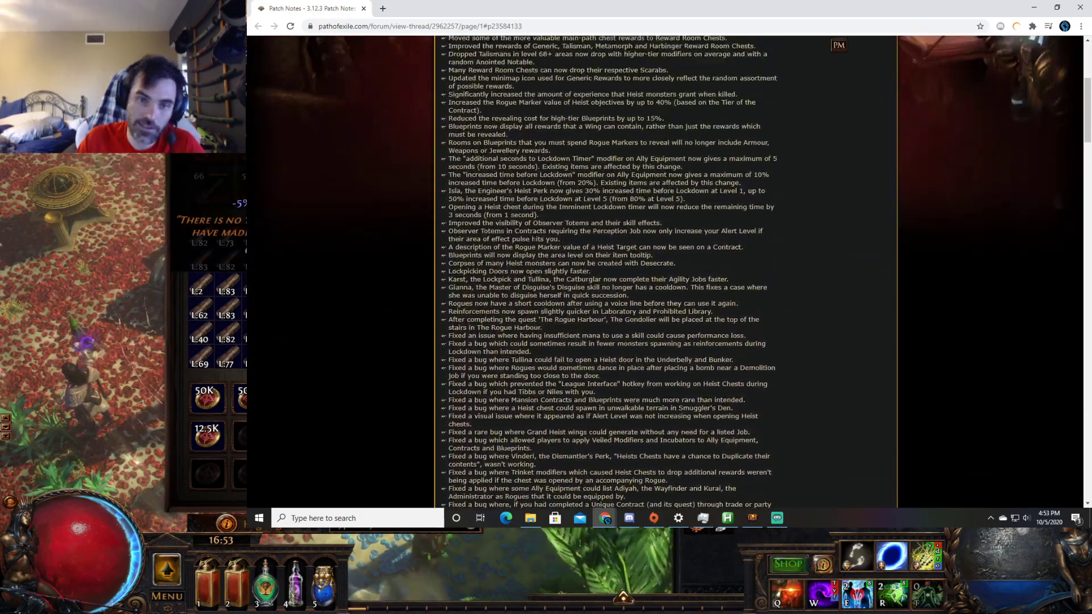
{"action": "scroll", "scroll_direction": "down", "scroll_amount": 3}
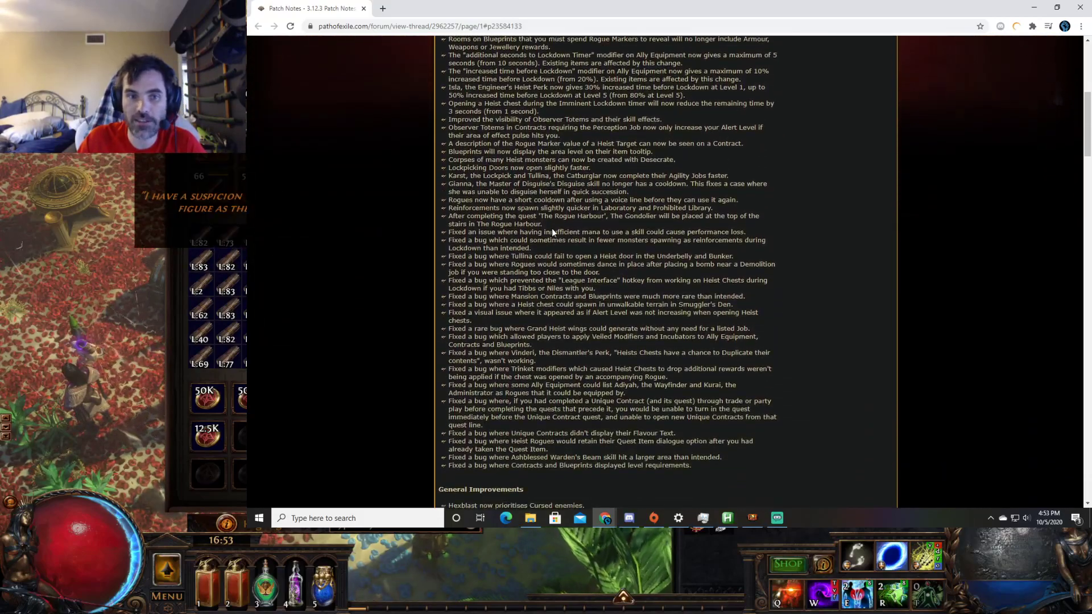
{"action": "scroll", "scroll_direction": "down", "scroll_amount": 3}
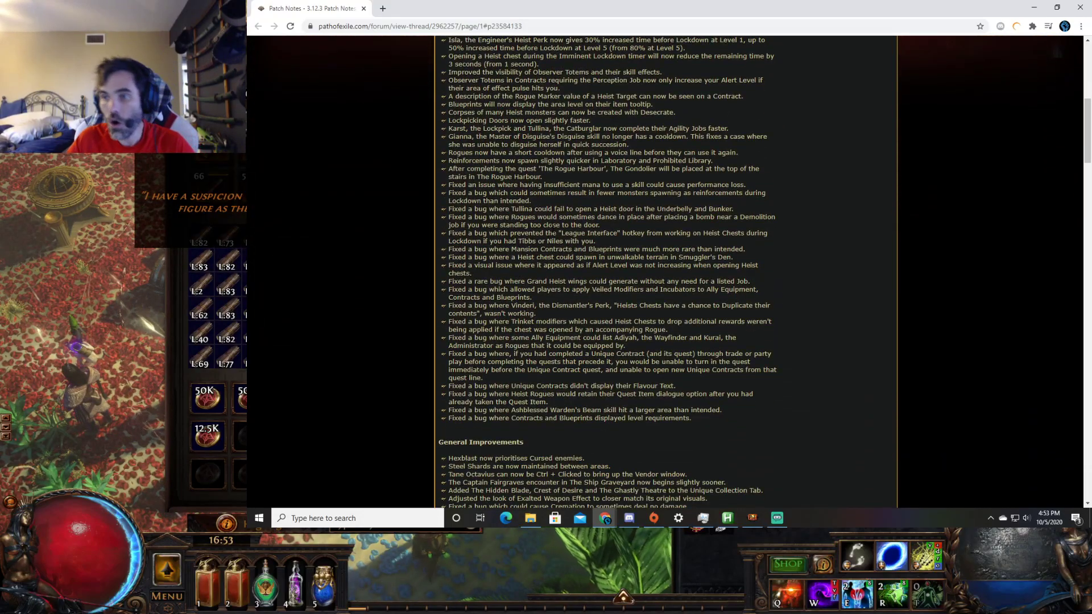
{"action": "scroll", "scroll_direction": "up", "scroll_amount": 3}
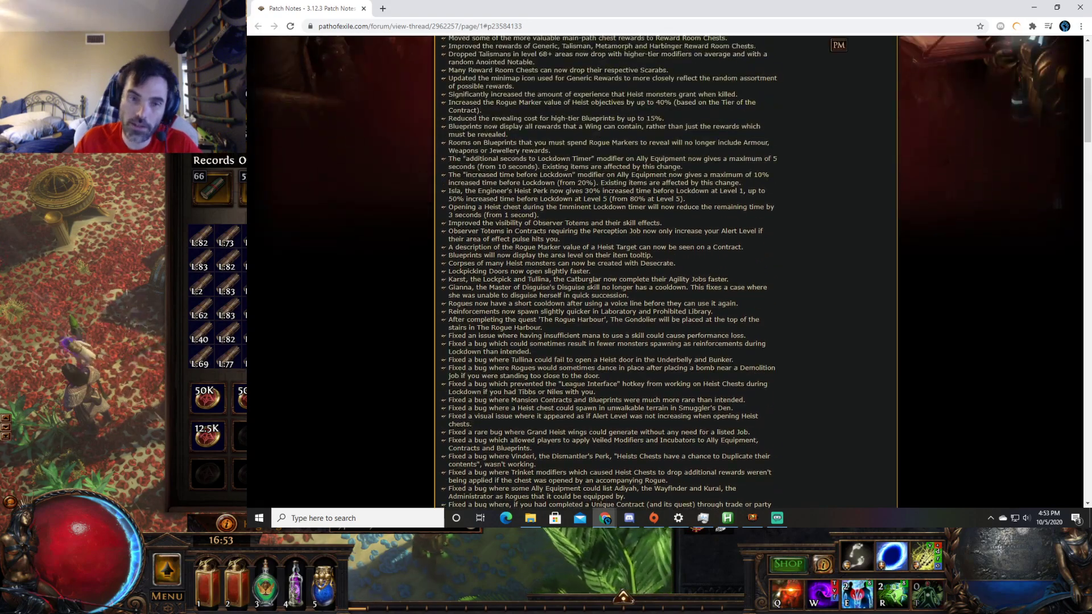
{"action": "scroll", "scroll_direction": "up", "scroll_amount": 3}
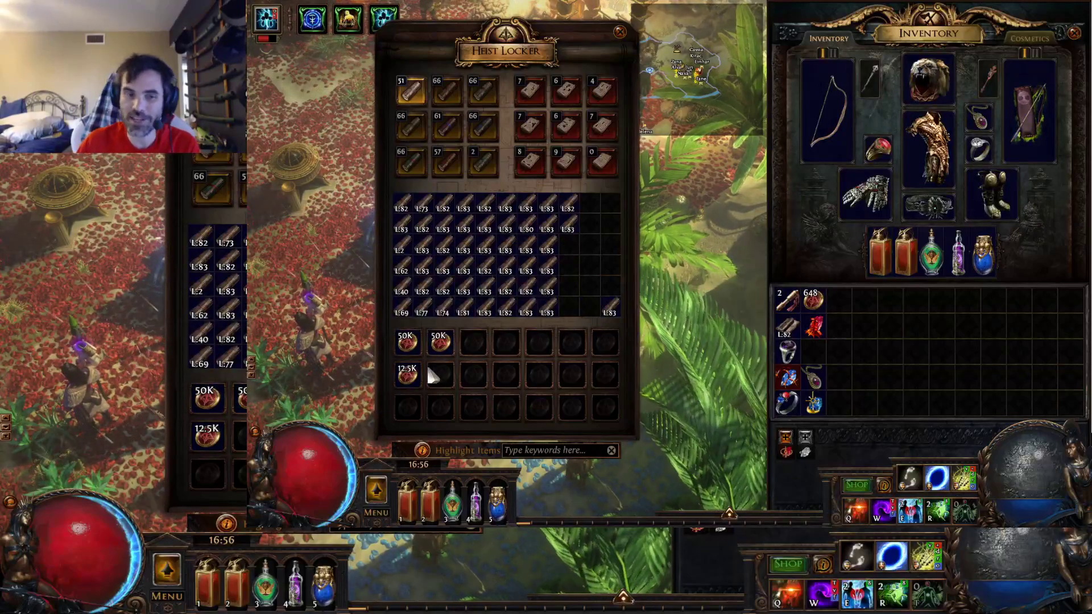
{"action": "mouse_move", "coordinate": [406, 376]}
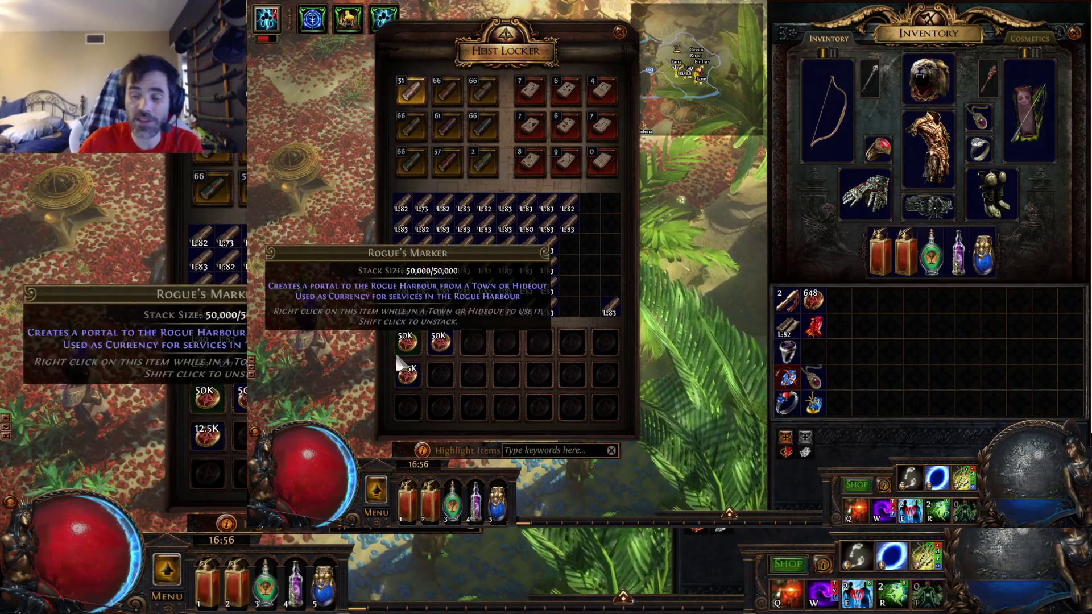
{"action": "mouse_move", "coordinate": [443, 244]}
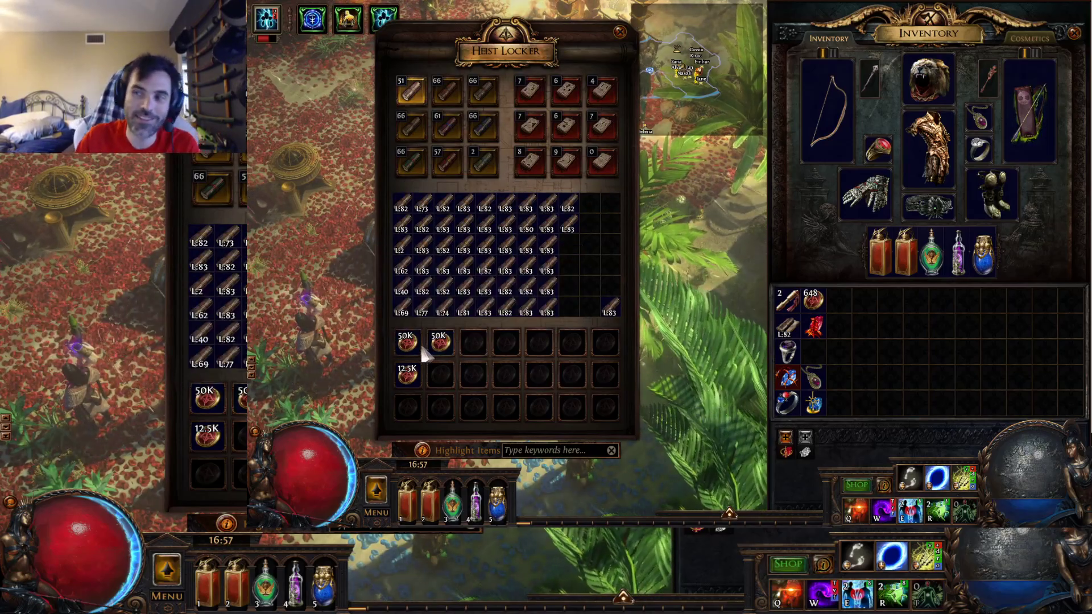
{"action": "mouse_move", "coordinate": [529, 129]}
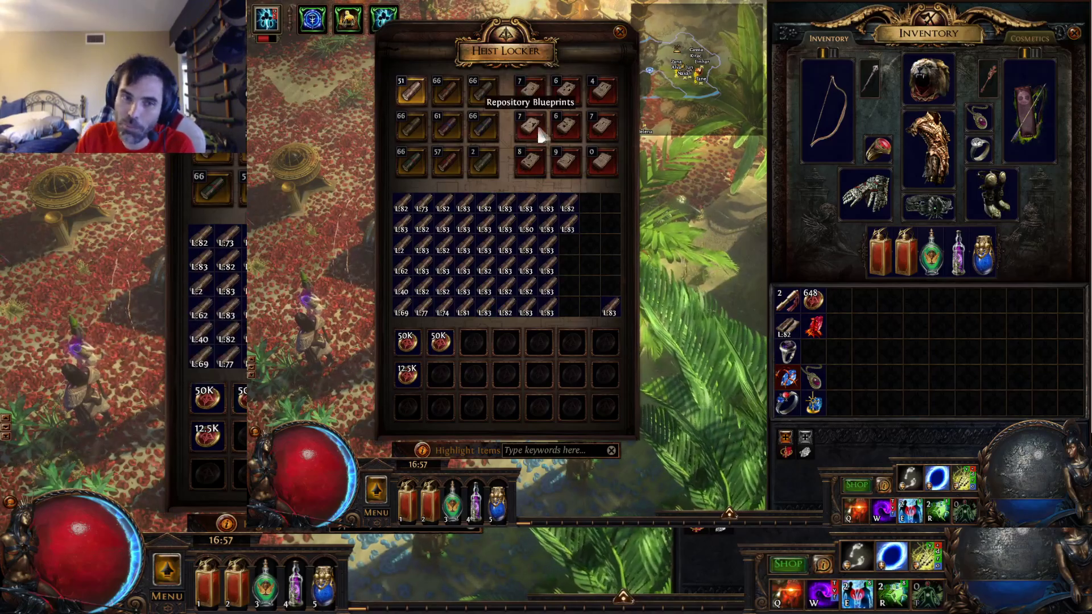
{"action": "mouse_move", "coordinate": [529, 125]}
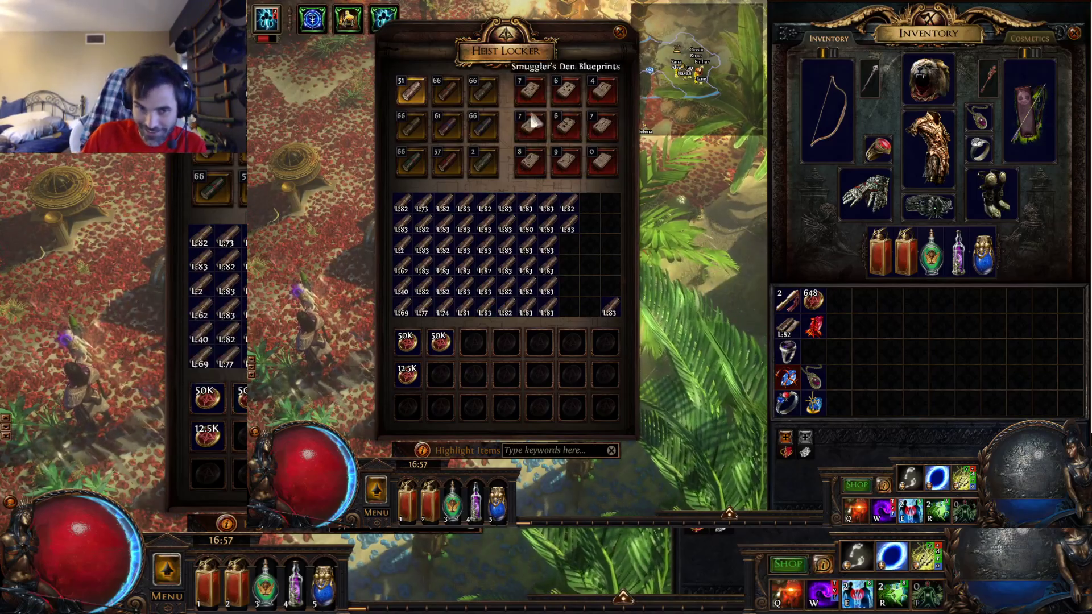
{"action": "mouse_move", "coordinate": [555, 124]}
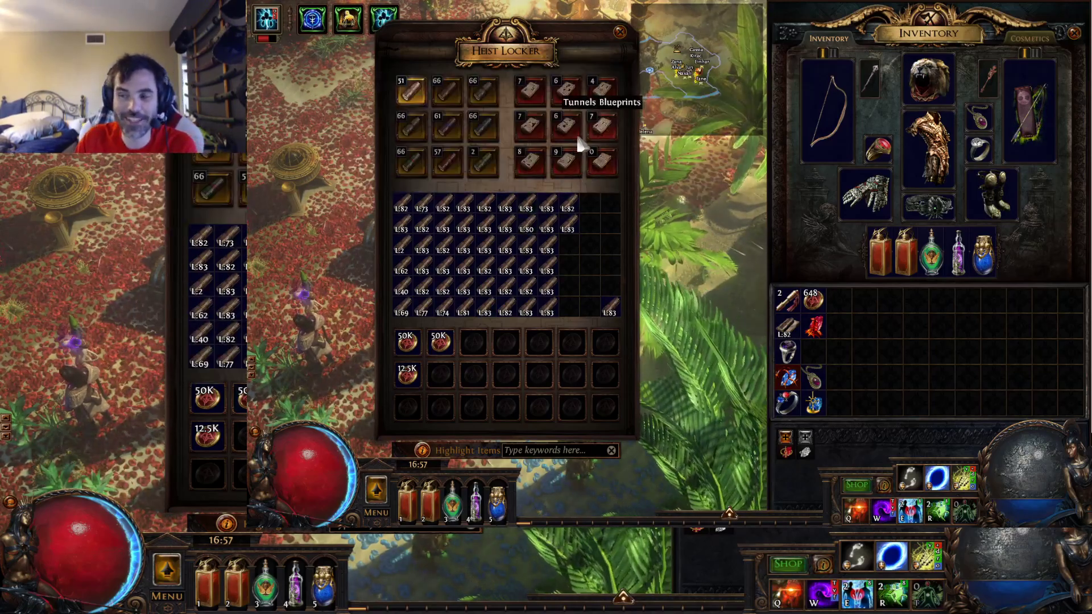
{"action": "mouse_move", "coordinate": [578, 156]}
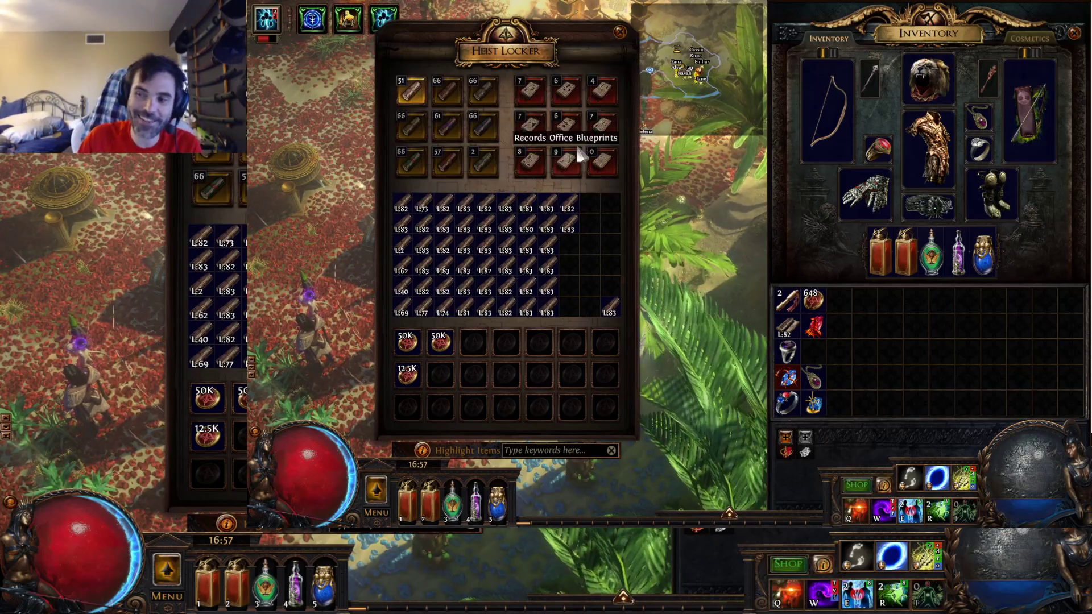
{"action": "mouse_move", "coordinate": [418, 147]}
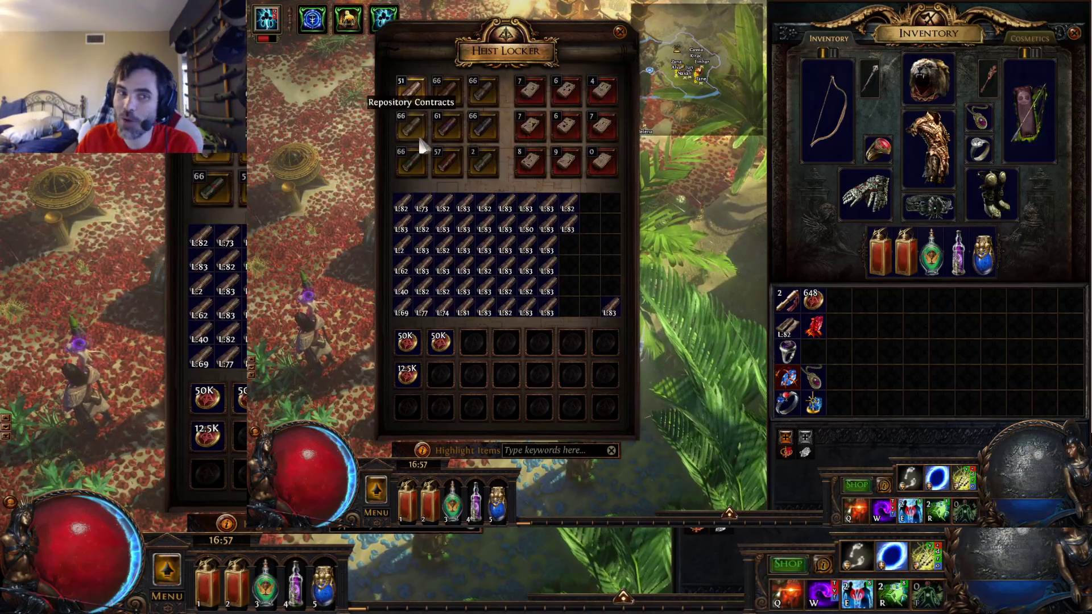
{"action": "mouse_move", "coordinate": [515, 195]}
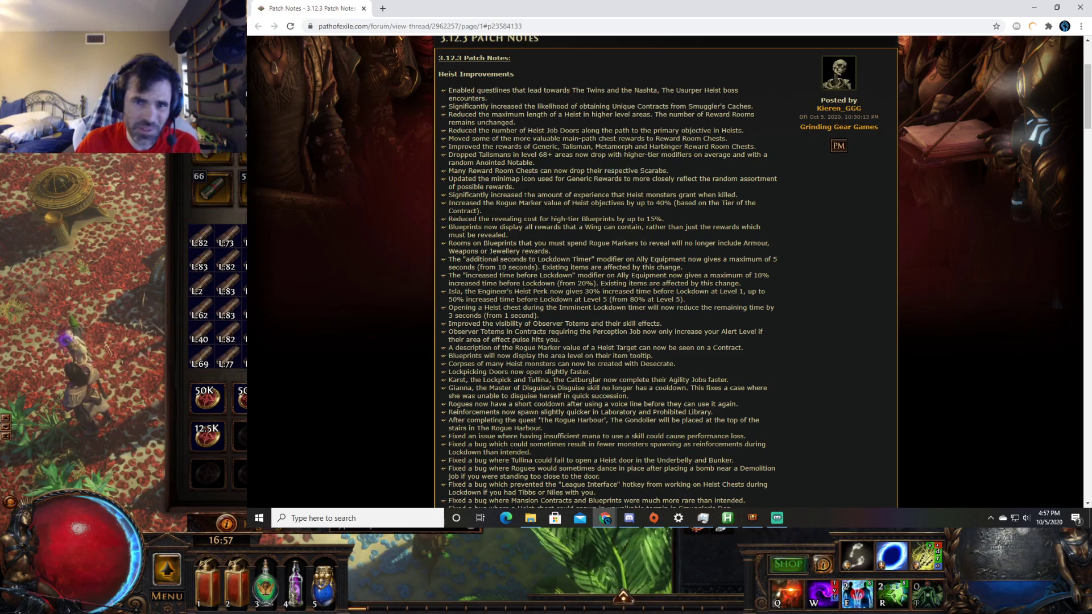
Scroll through the 3.12.3 Heist Improvements list past its bug fixes to General Improvements.
{"action": "scroll", "scroll_direction": "down", "scroll_amount": 3}
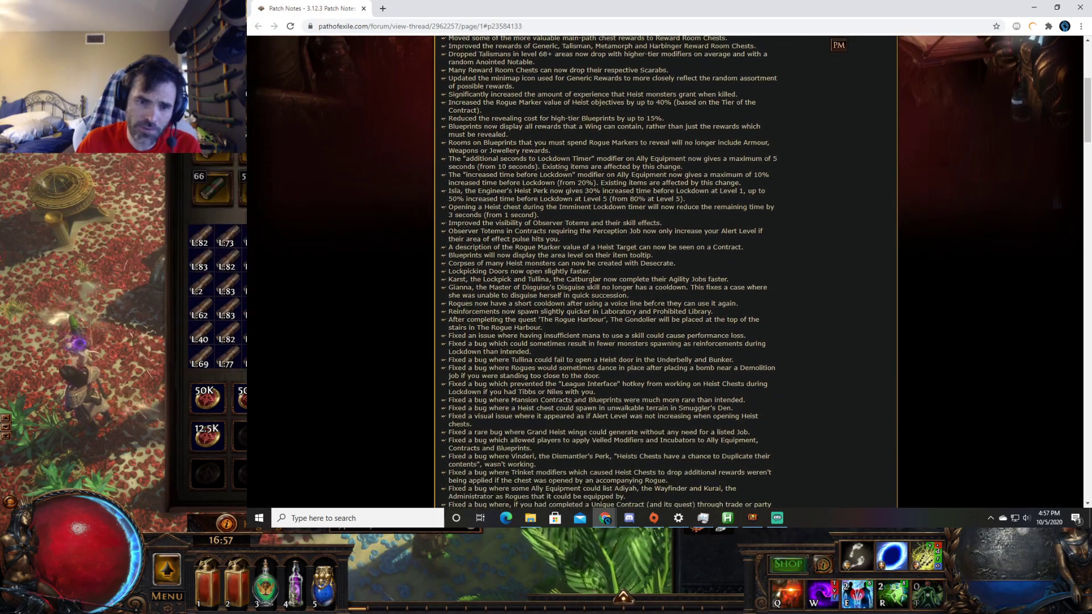
{"action": "scroll", "scroll_direction": "down", "scroll_amount": 3}
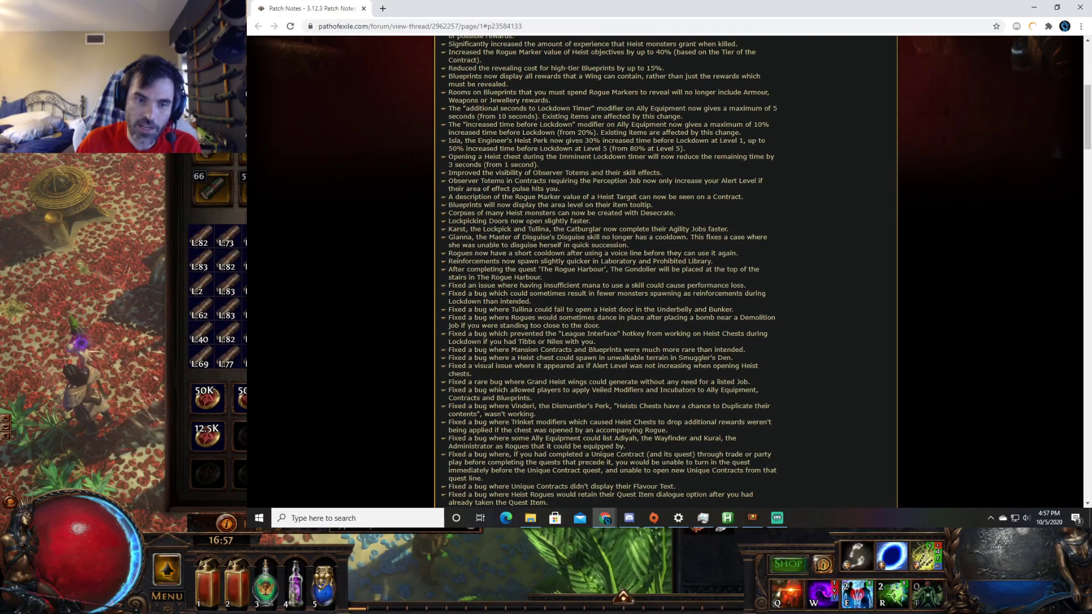
{"action": "scroll", "scroll_direction": "down", "scroll_amount": 3}
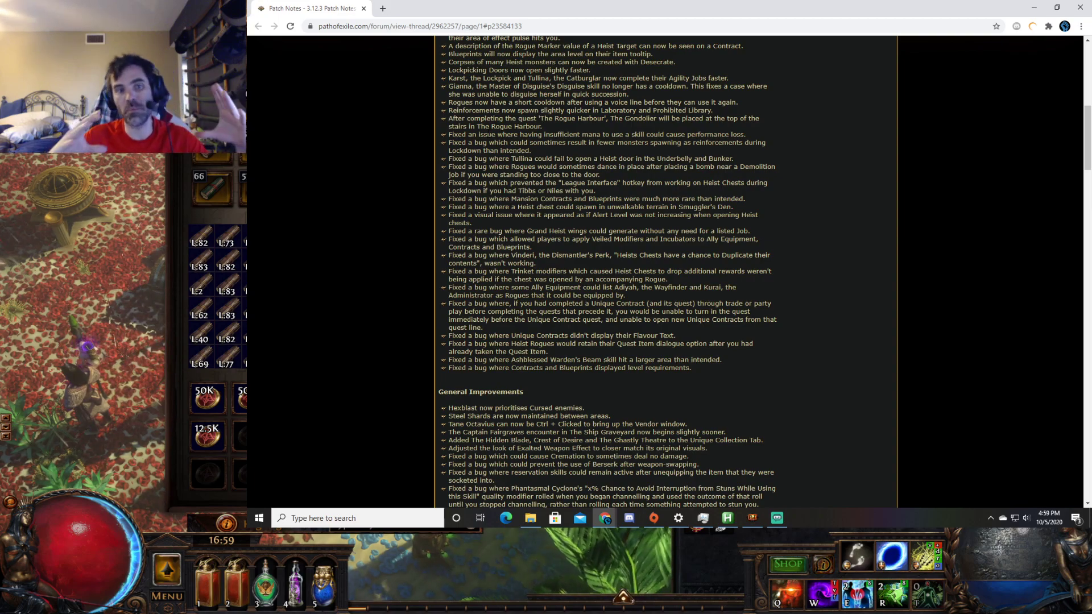
Scroll back up to the 3.12.3 Patch Notes heading and Heist Improvements.
{"action": "scroll", "scroll_direction": "up", "scroll_amount": 3}
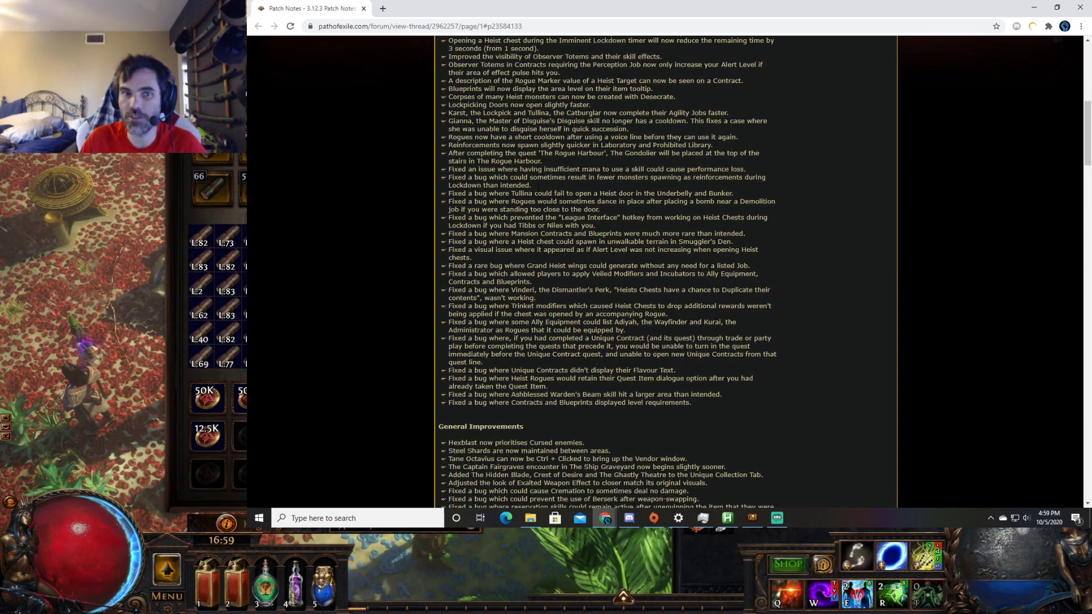
{"action": "scroll", "scroll_direction": "up", "scroll_amount": 3}
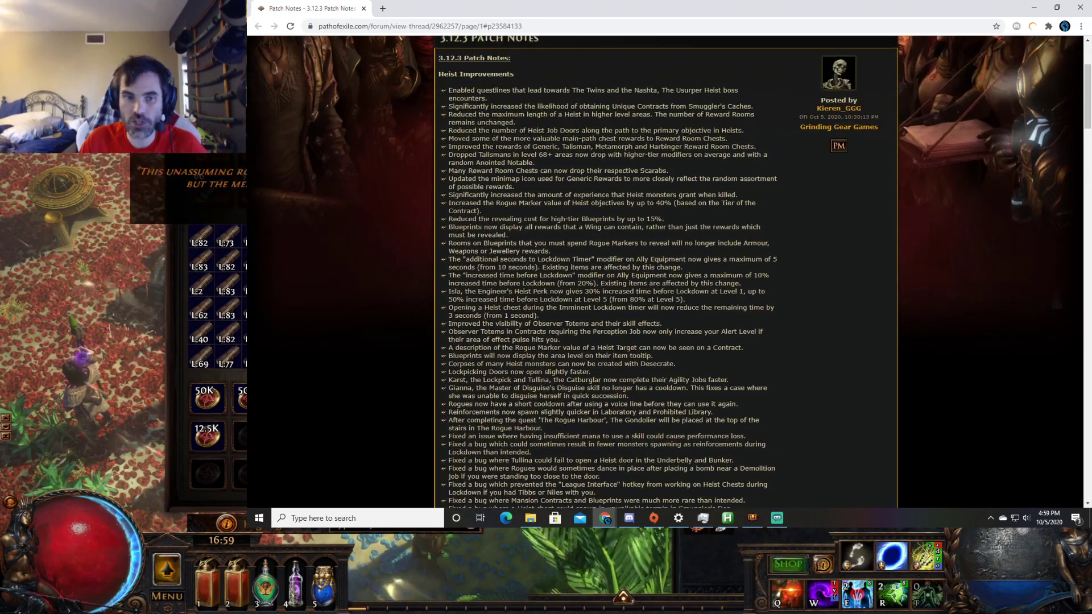